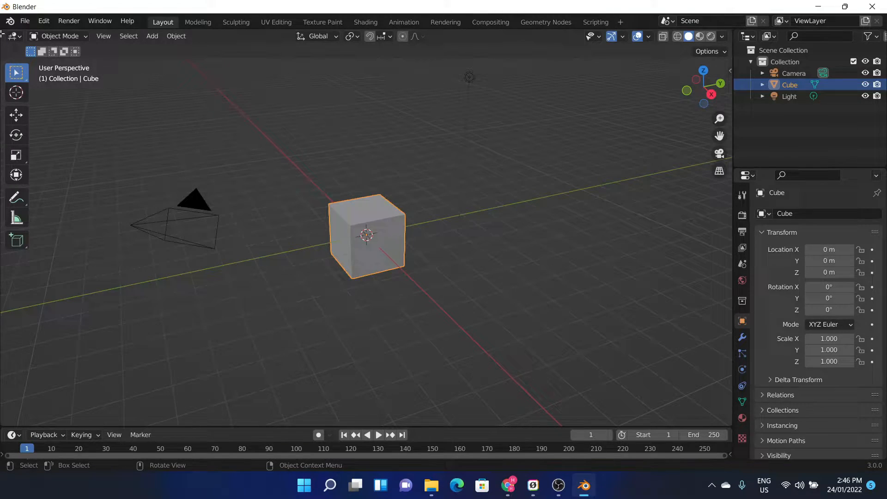
Open the File menu to reveal the Recover options for Last Session and Auto Save.
{"action": "left_click", "coordinate": [25, 21]}
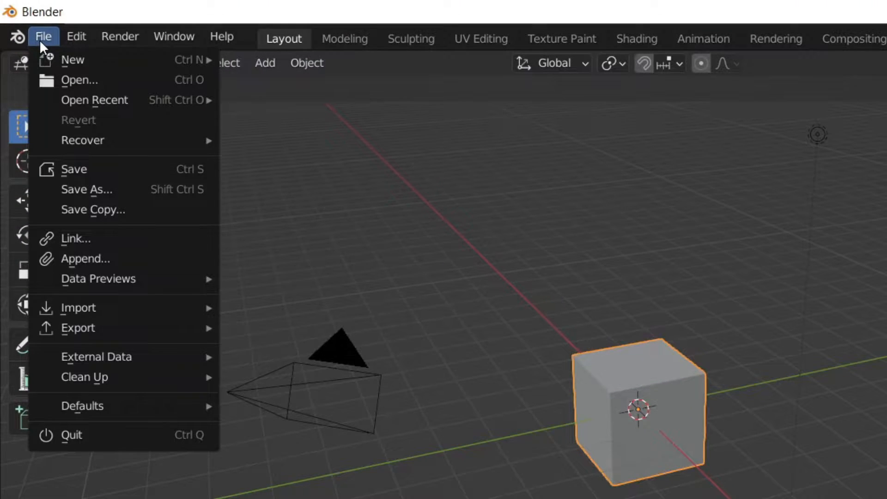
{"action": "mouse_move", "coordinate": [82, 140]}
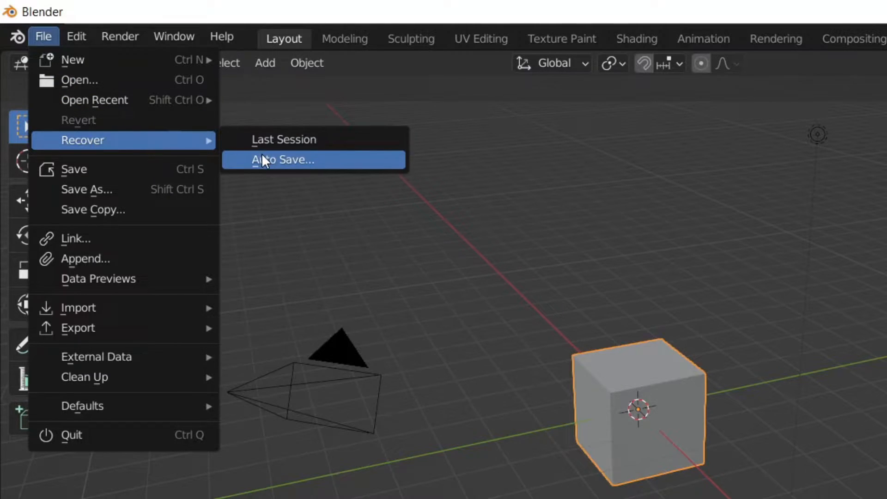
{"action": "mouse_move", "coordinate": [282, 139]}
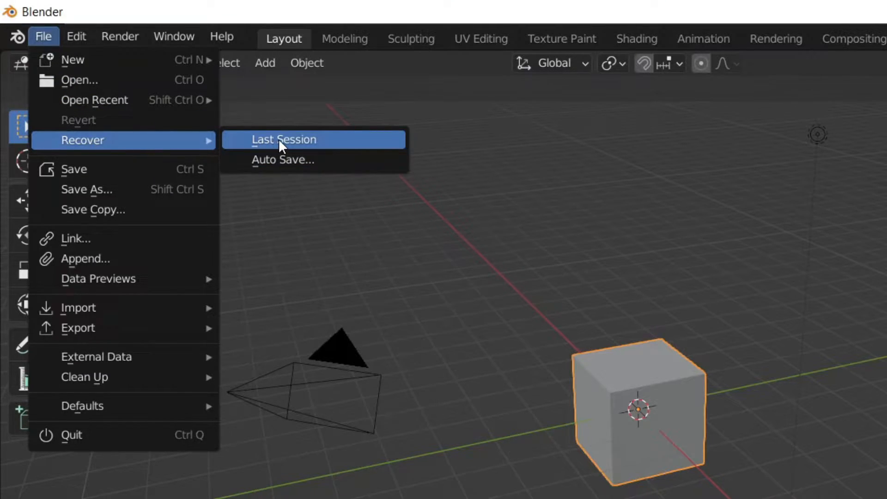
{"action": "mouse_move", "coordinate": [272, 161]}
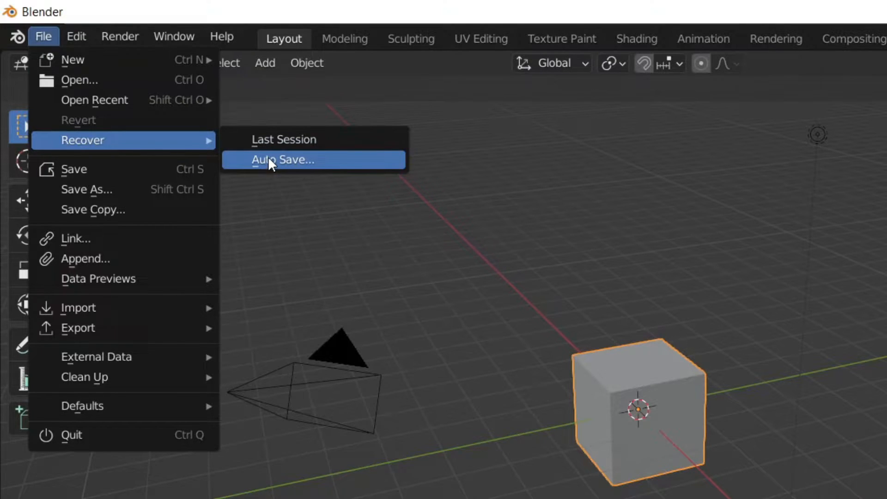
{"action": "mouse_move", "coordinate": [284, 139]}
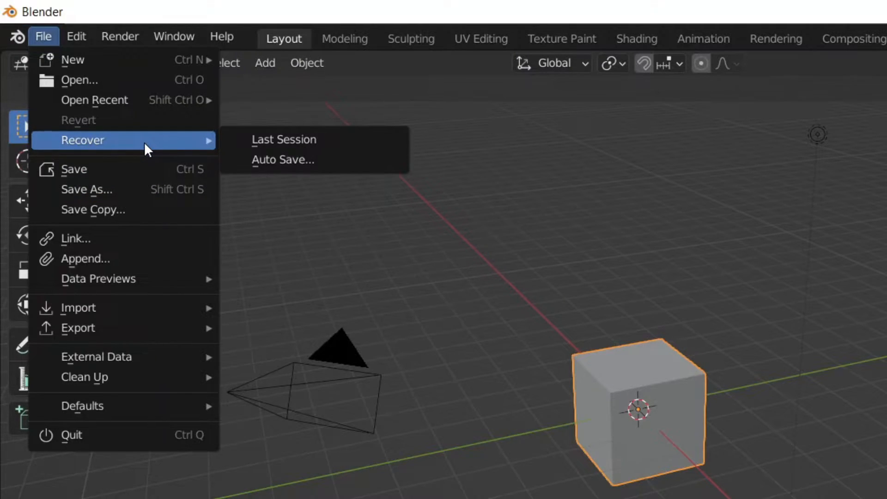
Relaunch Blender so the startup splash with the Recent Files list appears.
{"action": "left_click", "coordinate": [283, 159]}
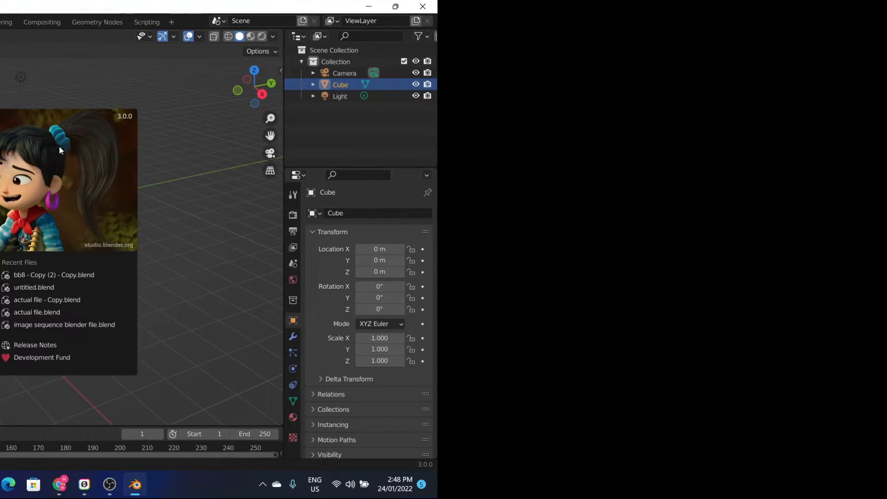
Recover the last session from the File menu, loading the BB8 desert scene.
{"action": "left_click", "coordinate": [395, 6]}
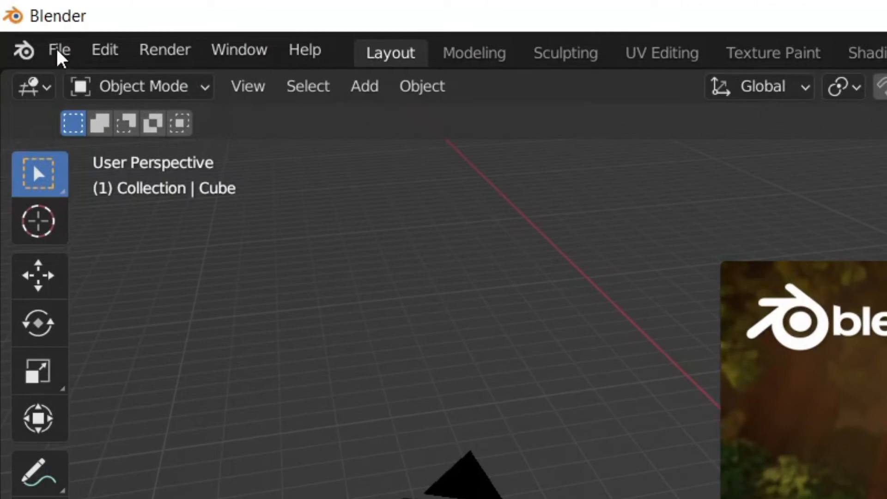
{"action": "left_click", "coordinate": [59, 50]}
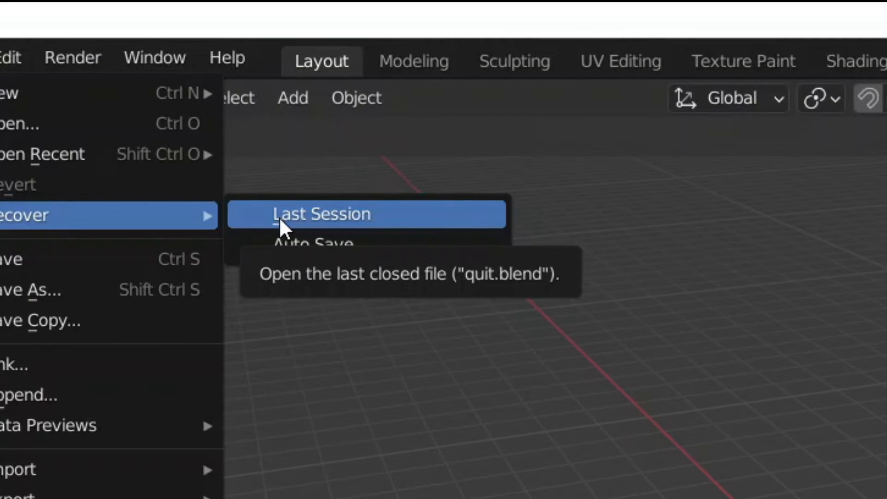
{"action": "left_click", "coordinate": [323, 214]}
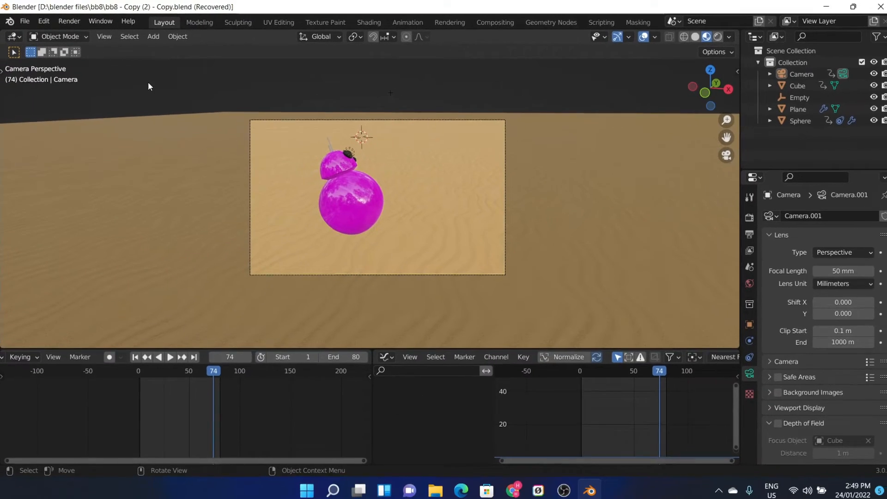